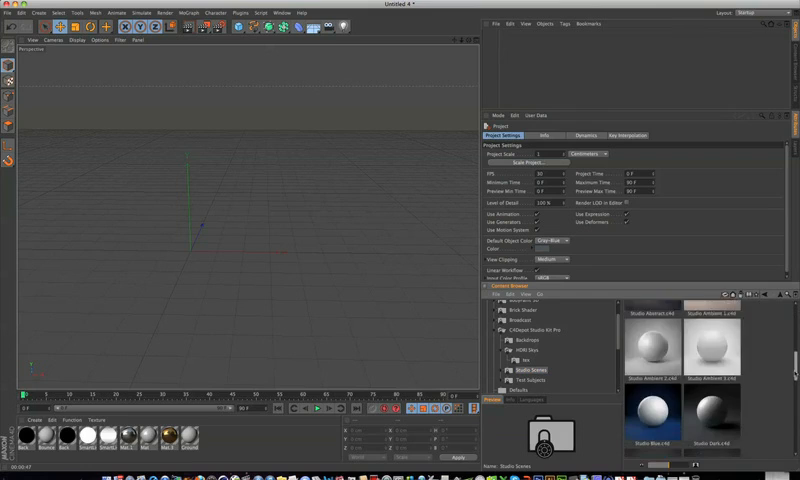
scroll("down", 3)
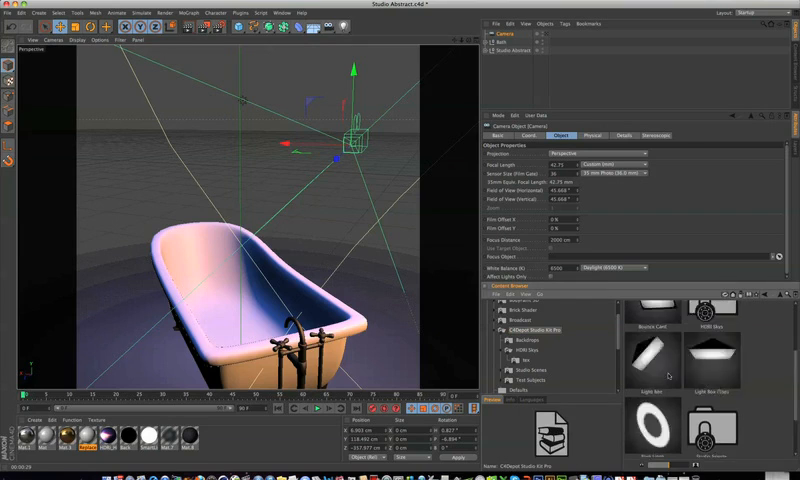
scroll("down", 3)
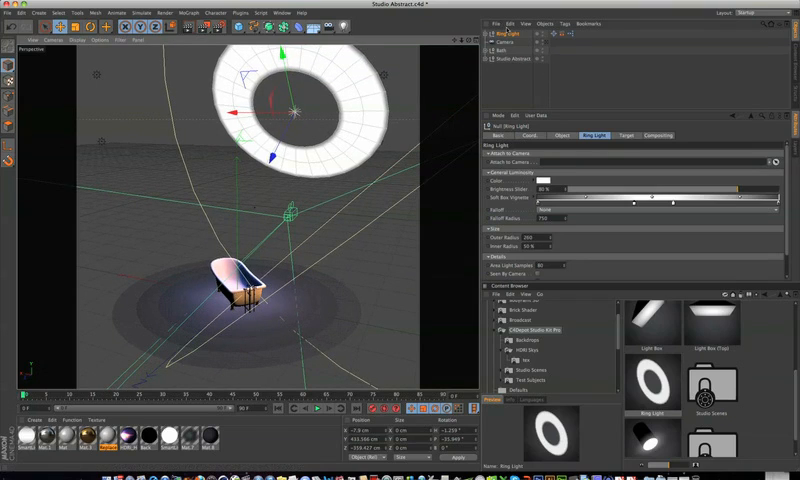
mouse_move(515, 49)
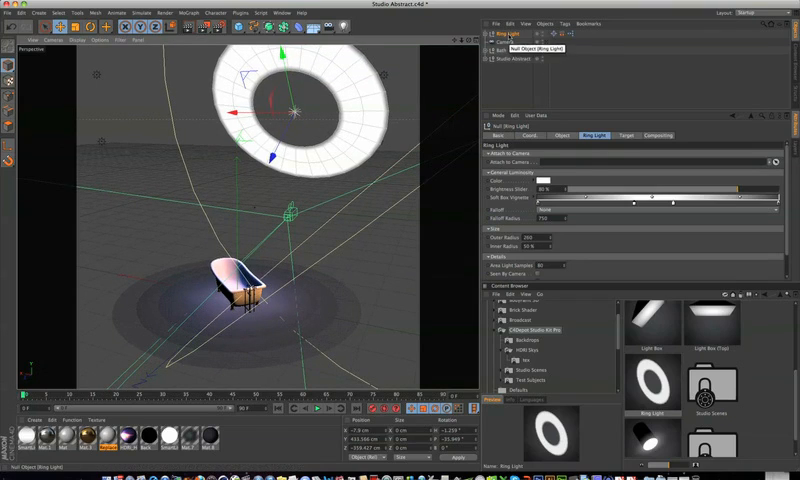